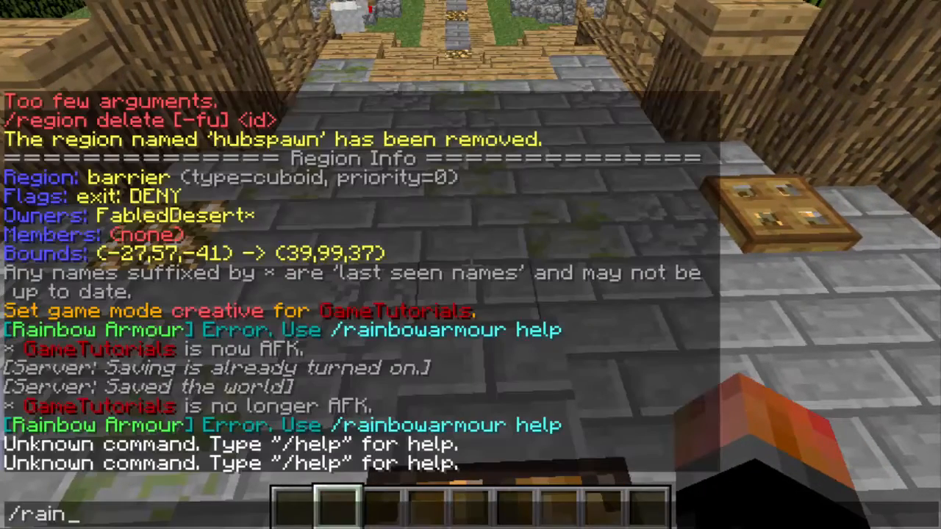
Run /ra helmet, /ra chestplate and /ra leggings in chat to wear rainbow armour.
key(enter)
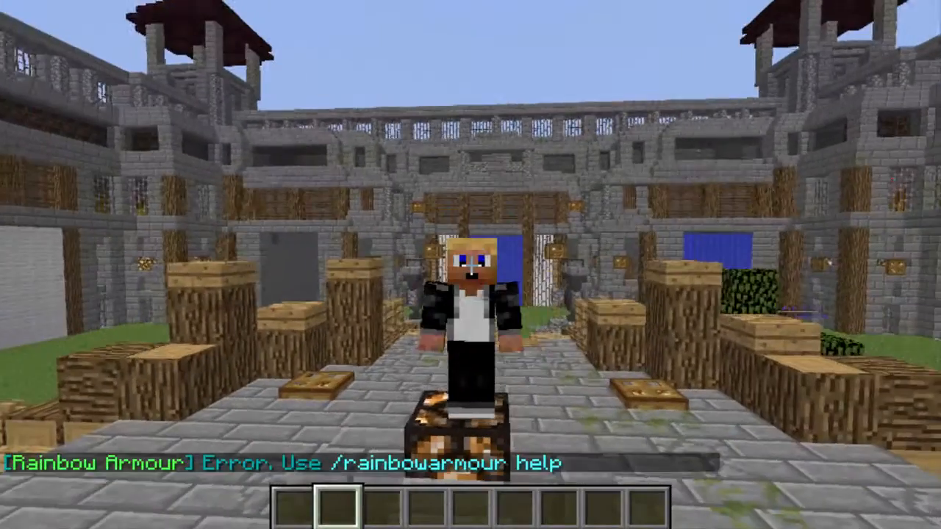
key(t)
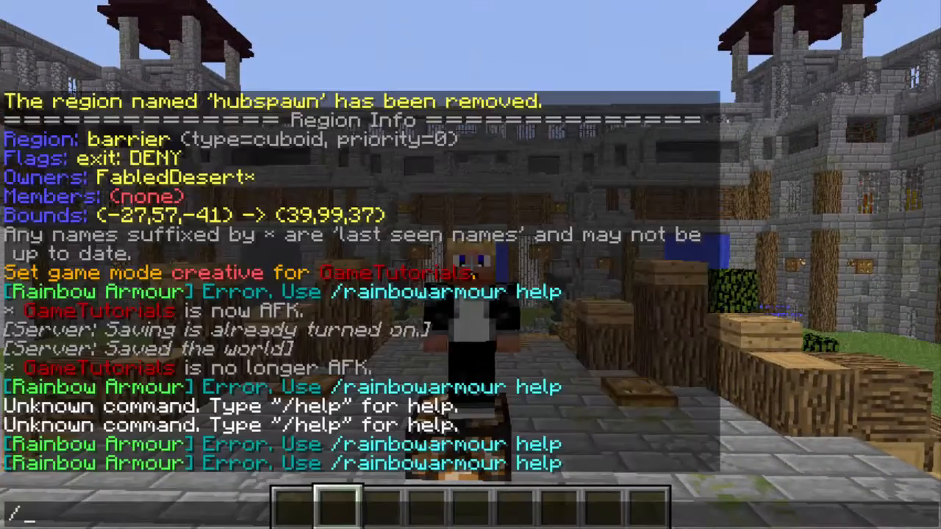
text(ra h)
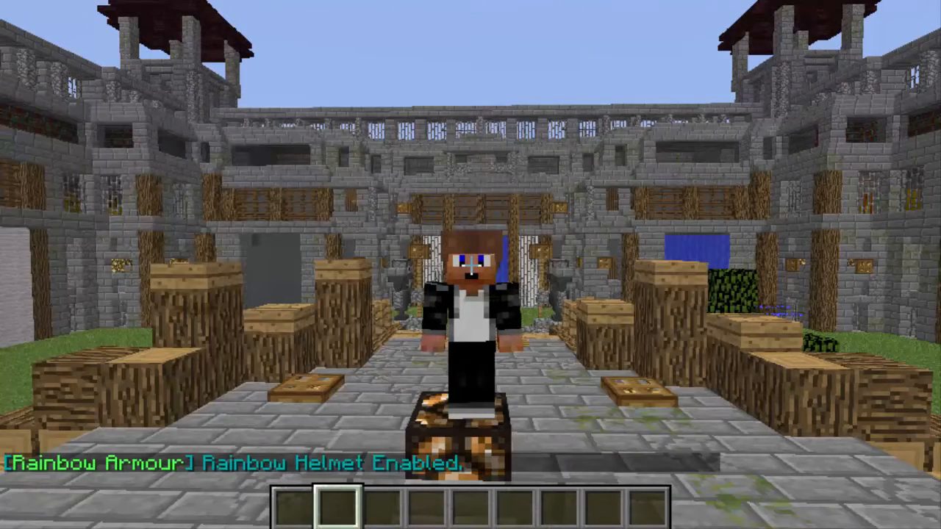
text(/ra helme)
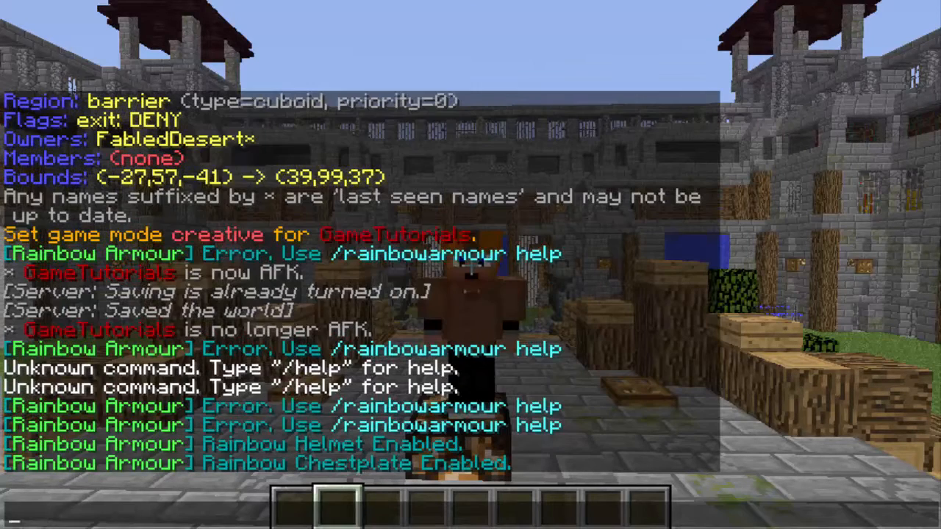
text(/ra)
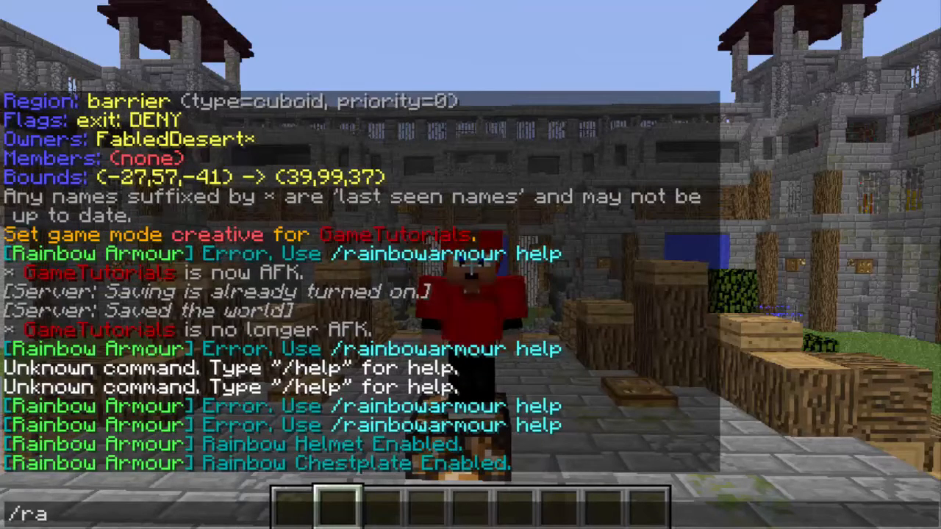
text(leggings)
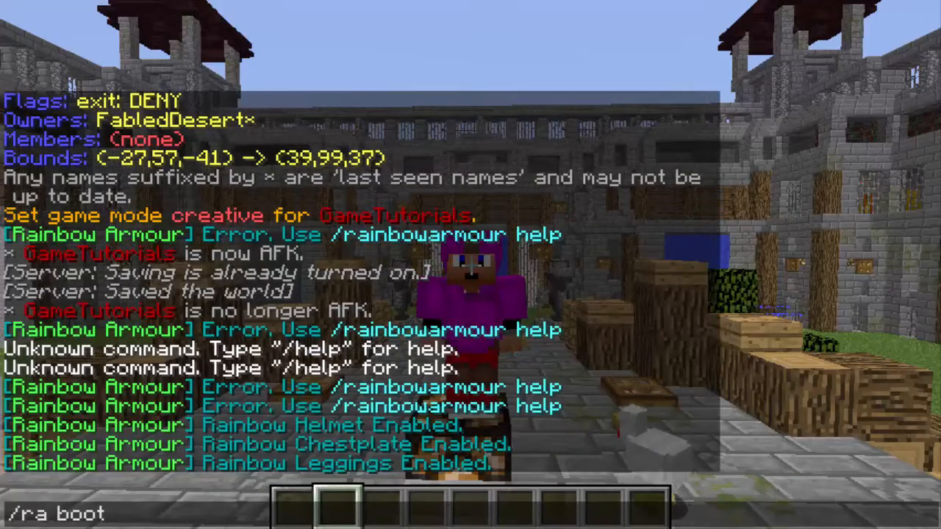
key(Enter)
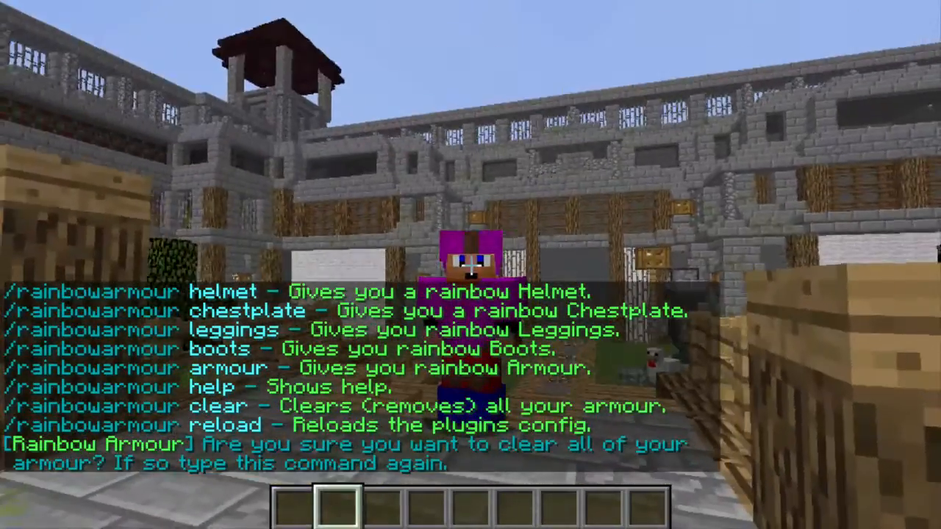
Confirm /ra clear to strip all rainbow armour, then run /ra reload.
text(/ra clear)
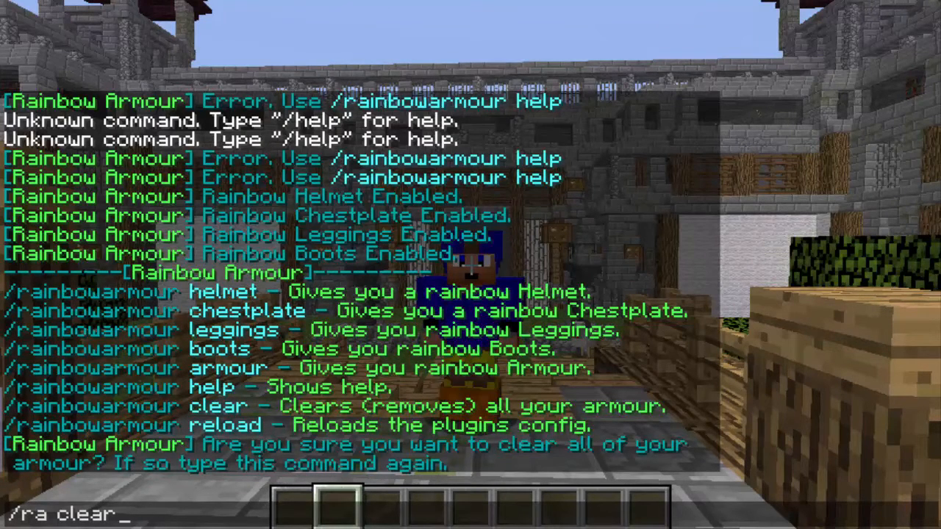
key(enter)
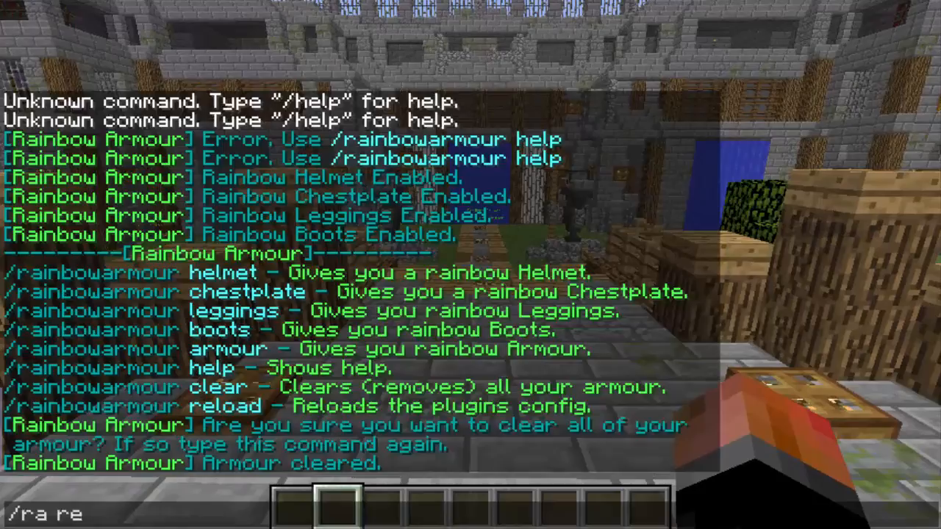
key(Enter)
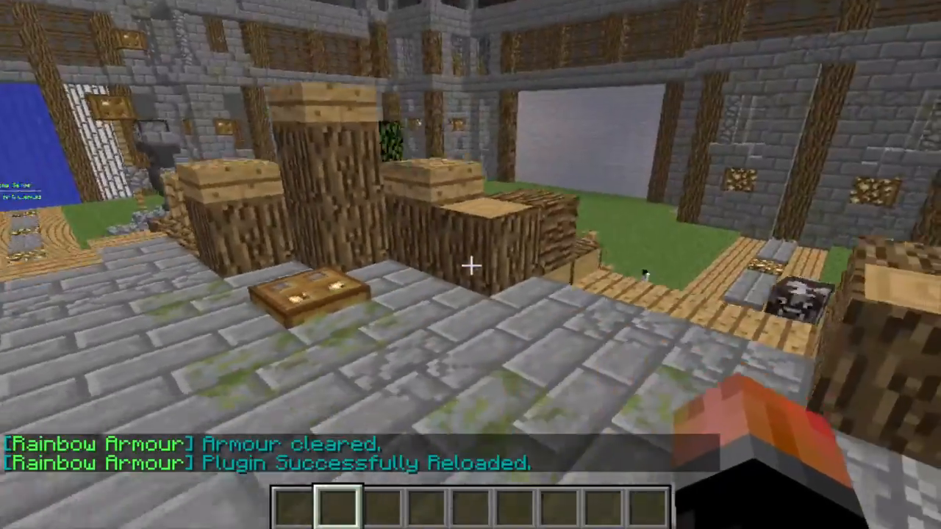
mouse_move(471, 264)
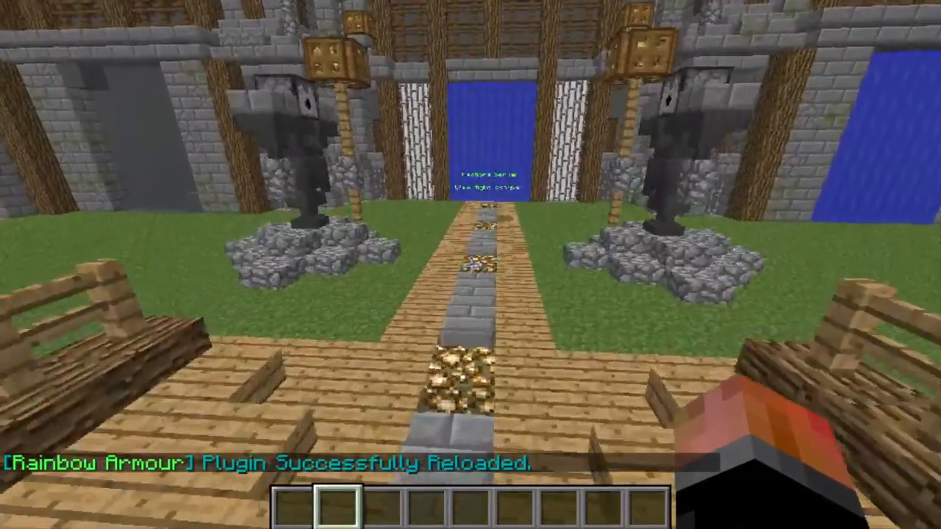
mouse_move(471, 264)
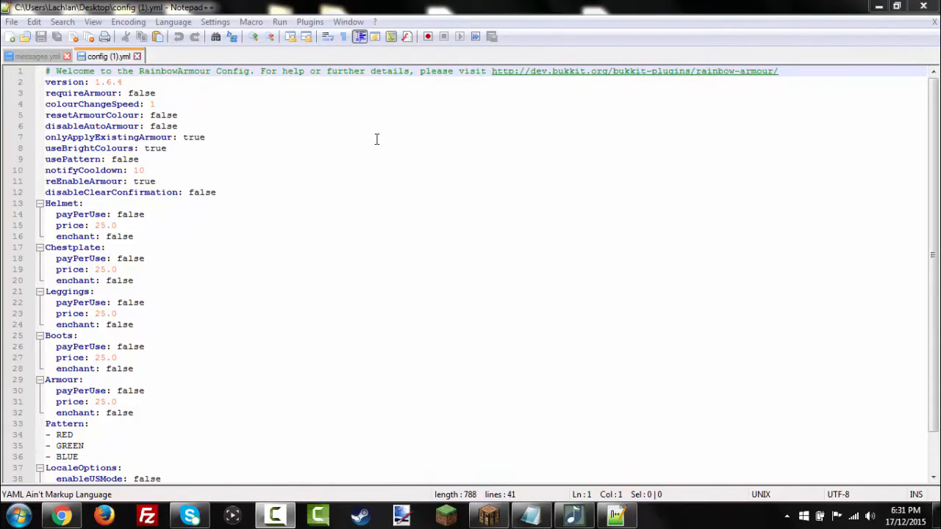
mouse_move(182, 274)
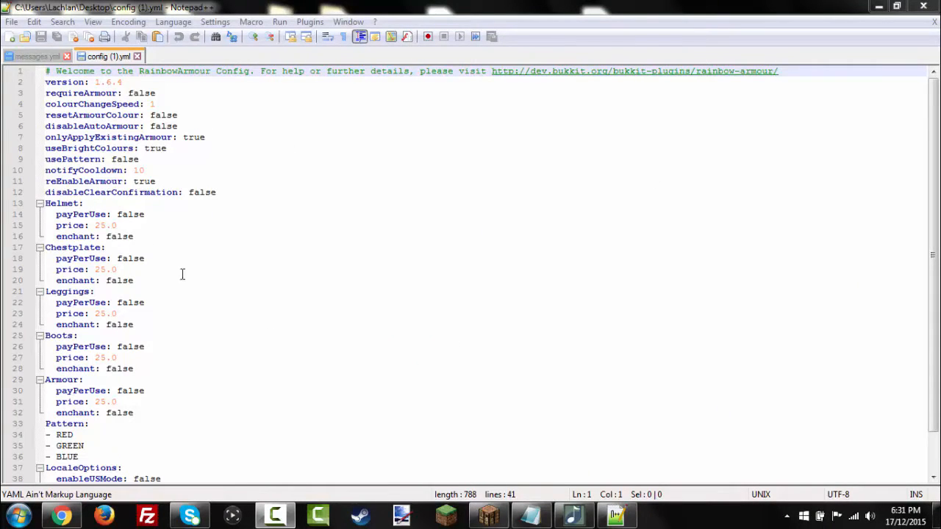
Glance at messages.yml, then return to the config (1).yml tab to read its settings.
click(32, 55)
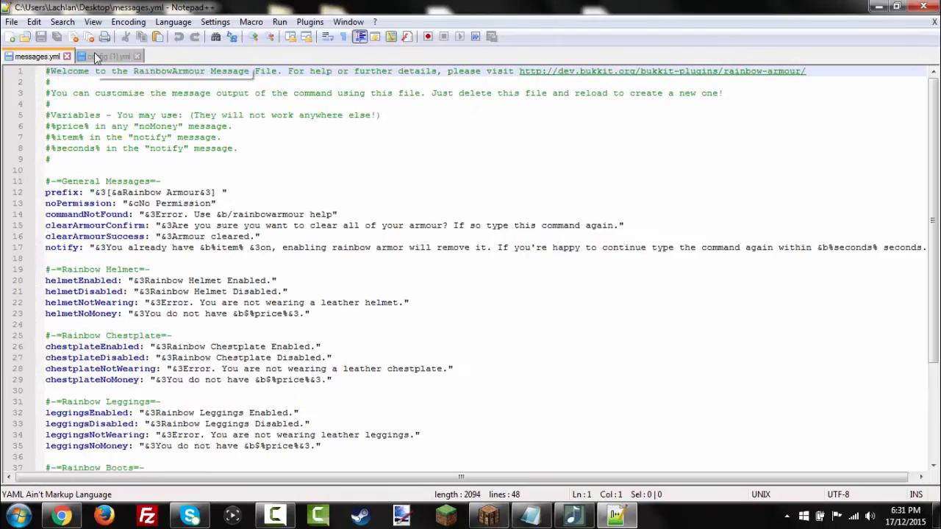
click(99, 56)
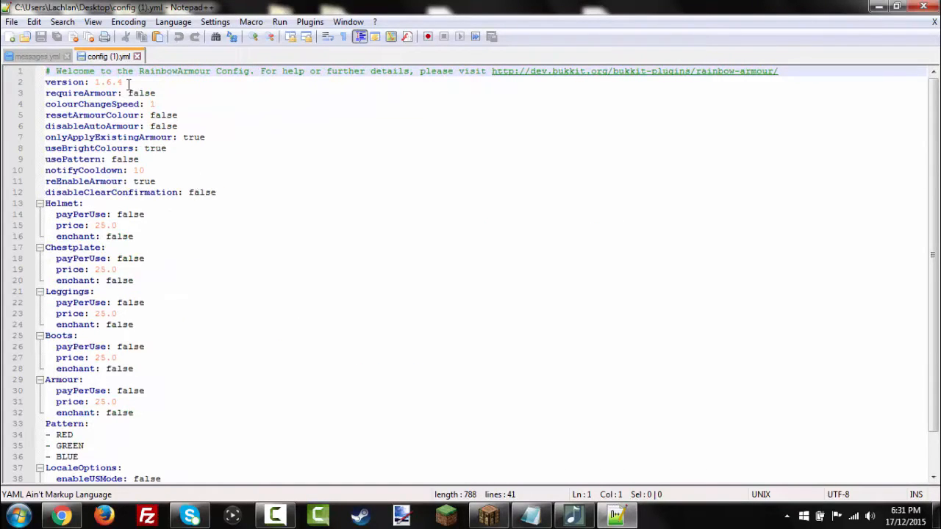
mouse_move(108, 104)
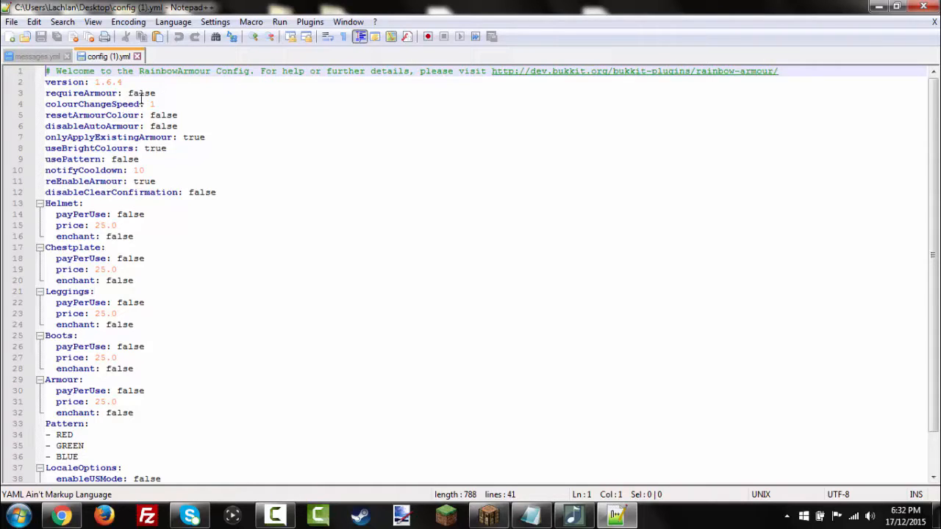
mouse_move(267, 143)
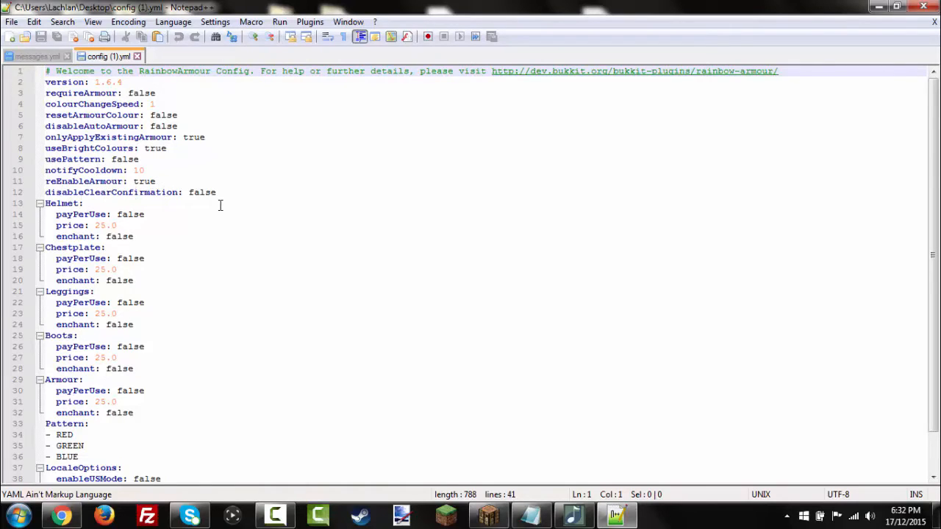
mouse_move(103, 231)
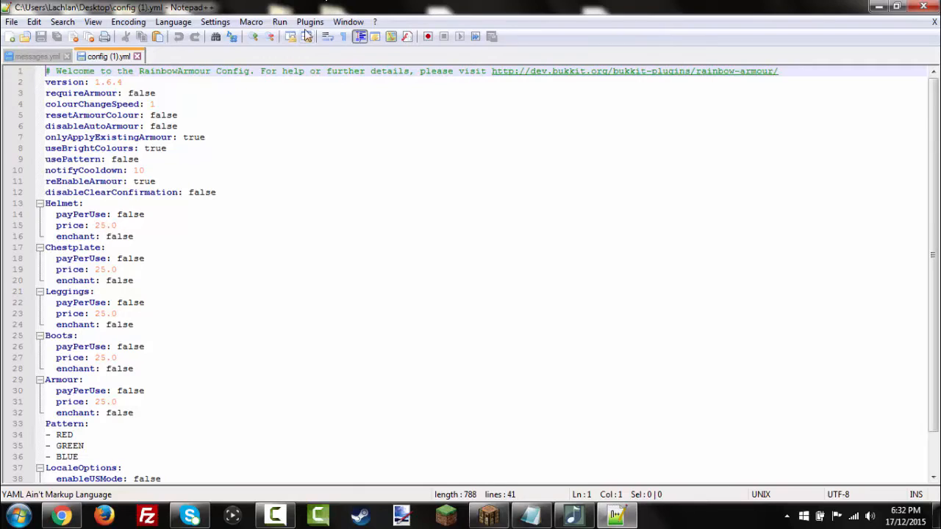
mouse_move(211, 101)
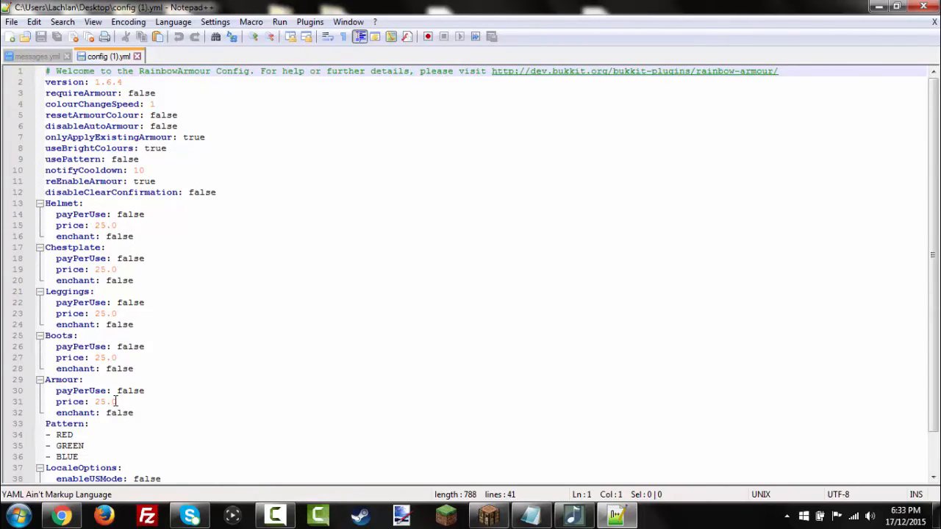
Scroll config (1).yml down to LocaleOptions and the final lockArmour setting.
scroll(down, 3)
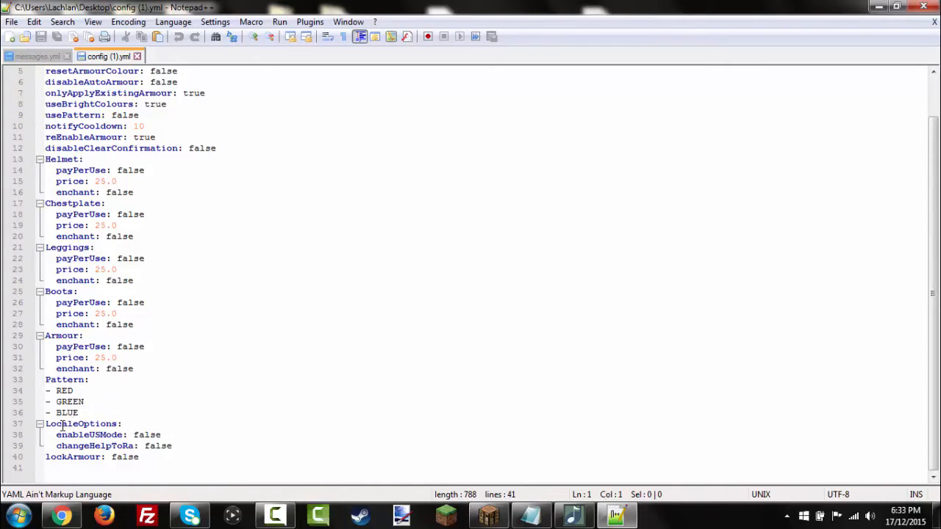
mouse_move(260, 388)
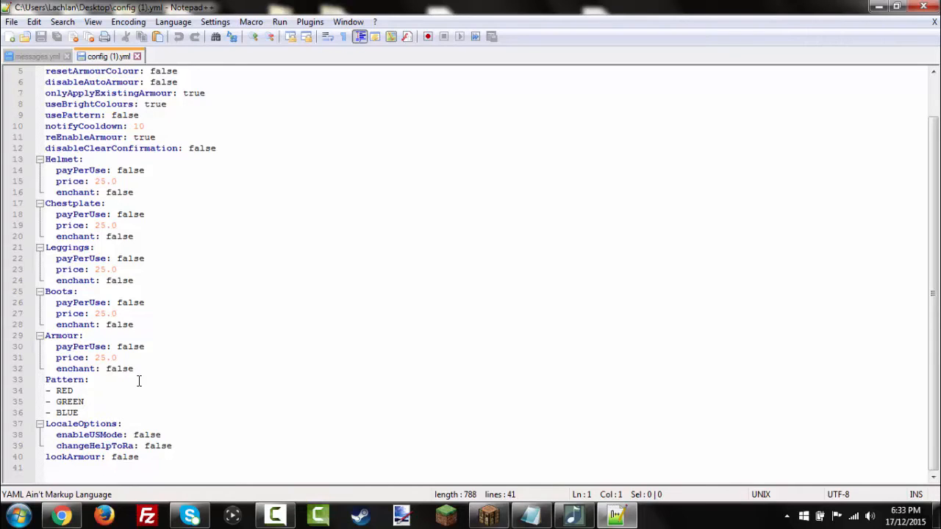
mouse_move(181, 480)
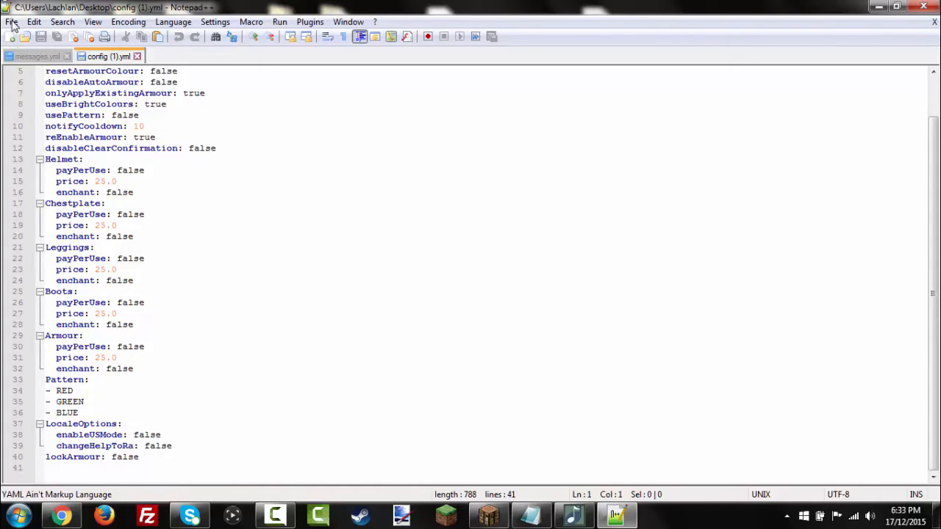
mouse_move(33, 56)
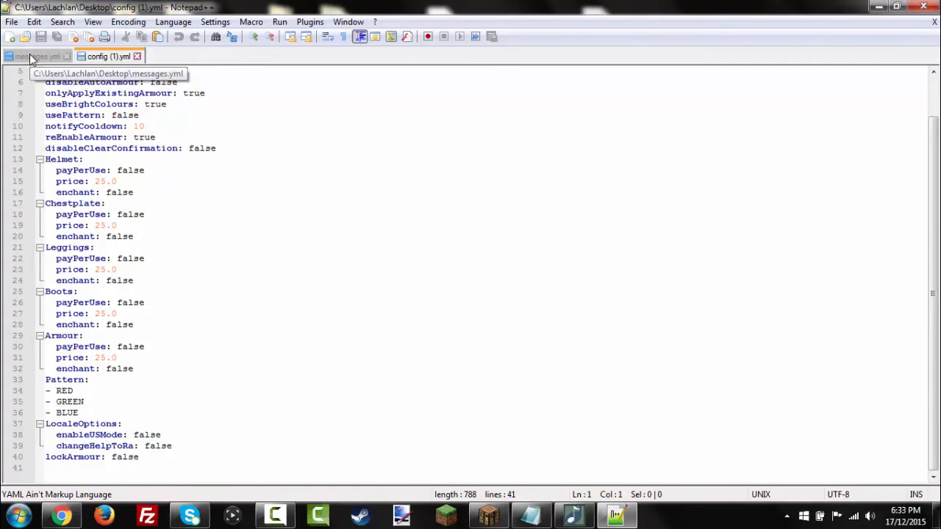
In messages.yml, replace 'No Permission' with "You don't have the permission to do this!".
click(33, 56)
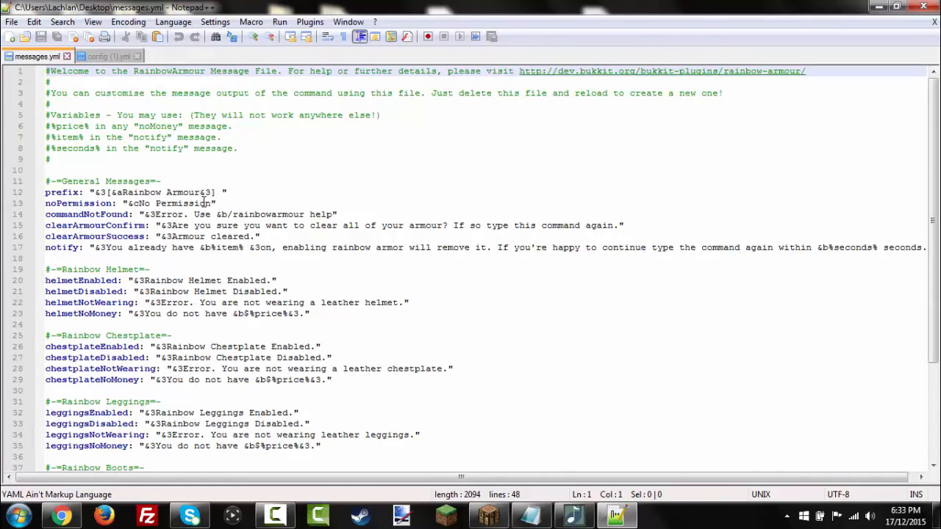
click(213, 203)
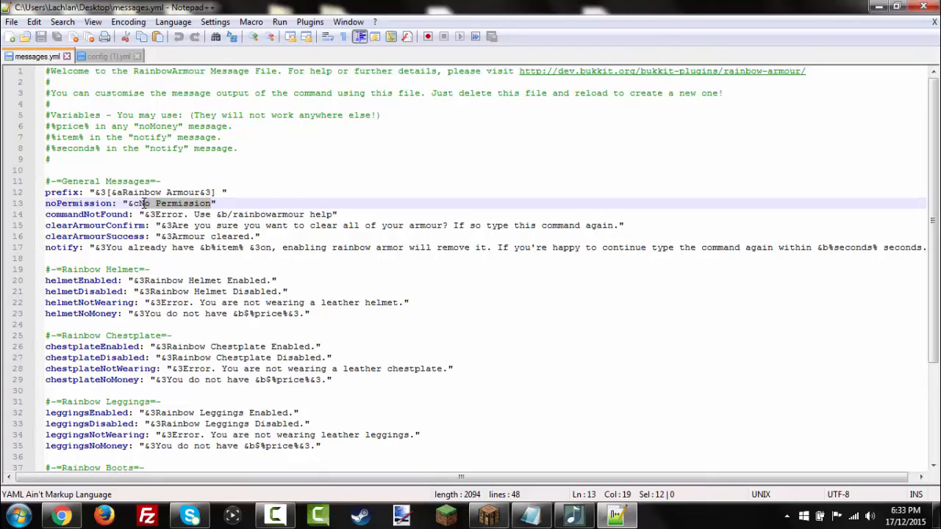
key(Delete)
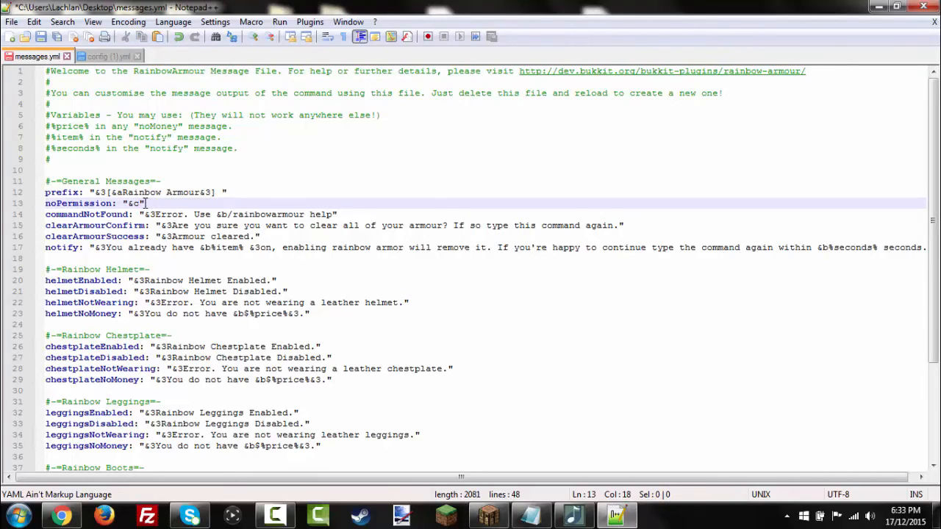
text(You don't have to)
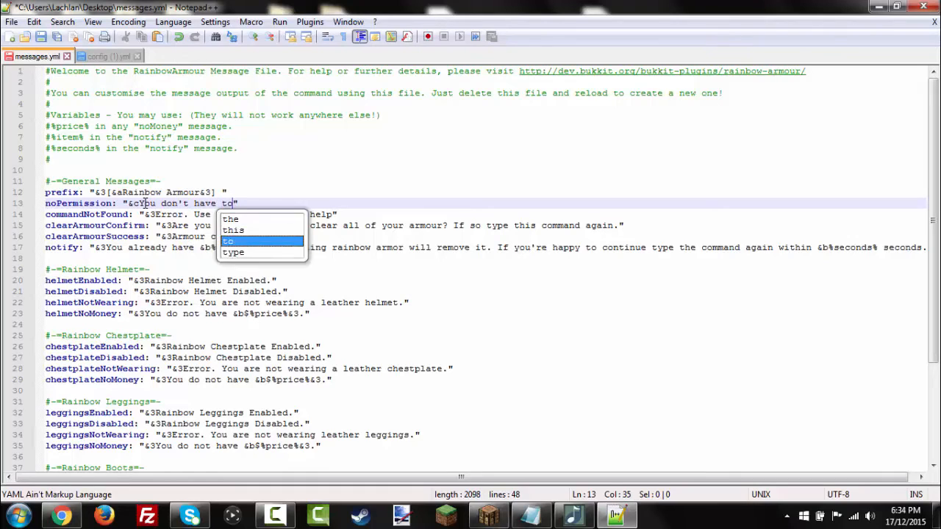
text(the permission to do this!)
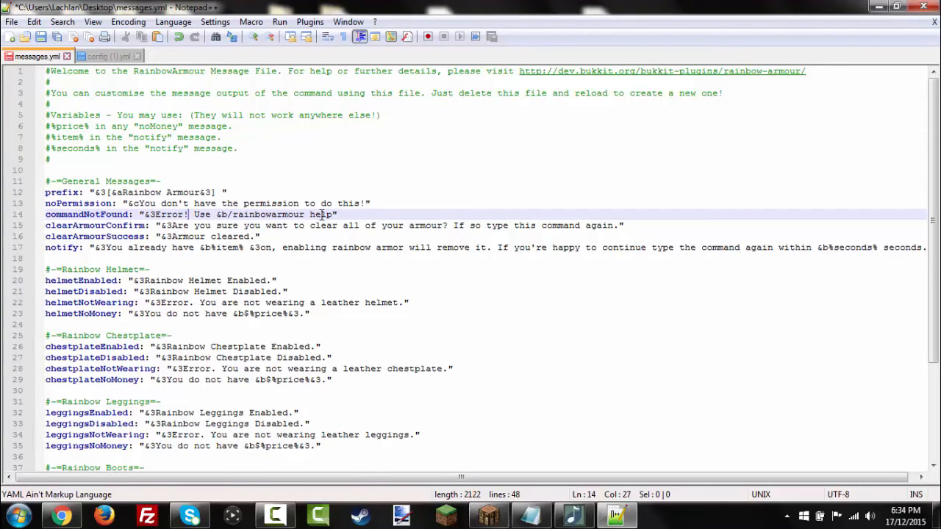
mouse_move(533, 225)
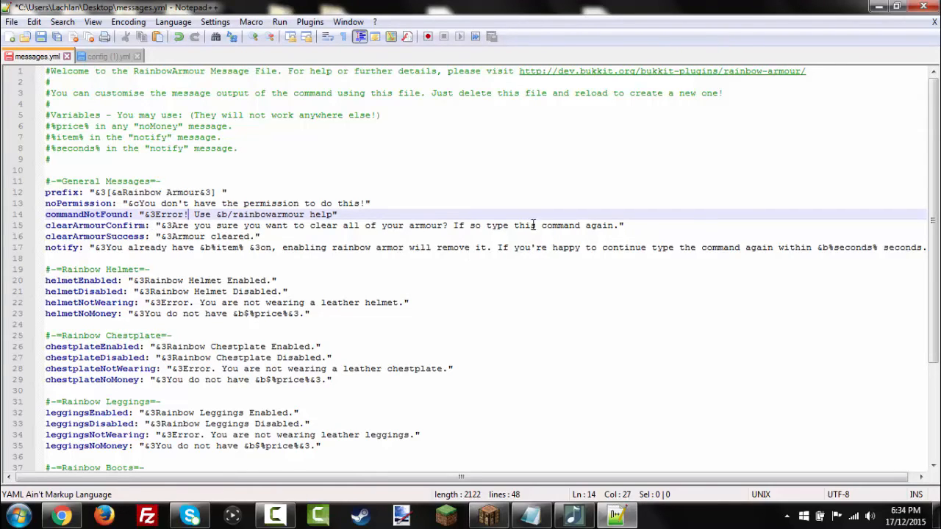
mouse_move(471, 225)
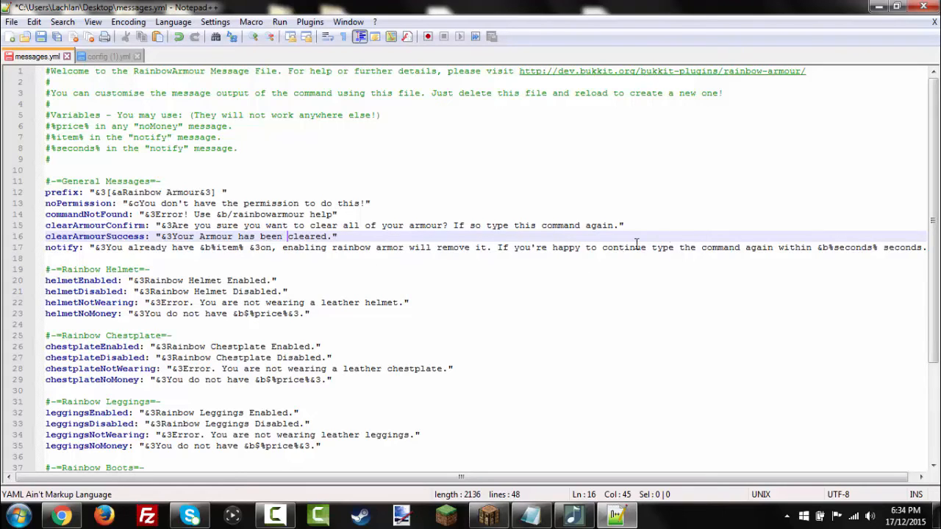
mouse_move(872, 251)
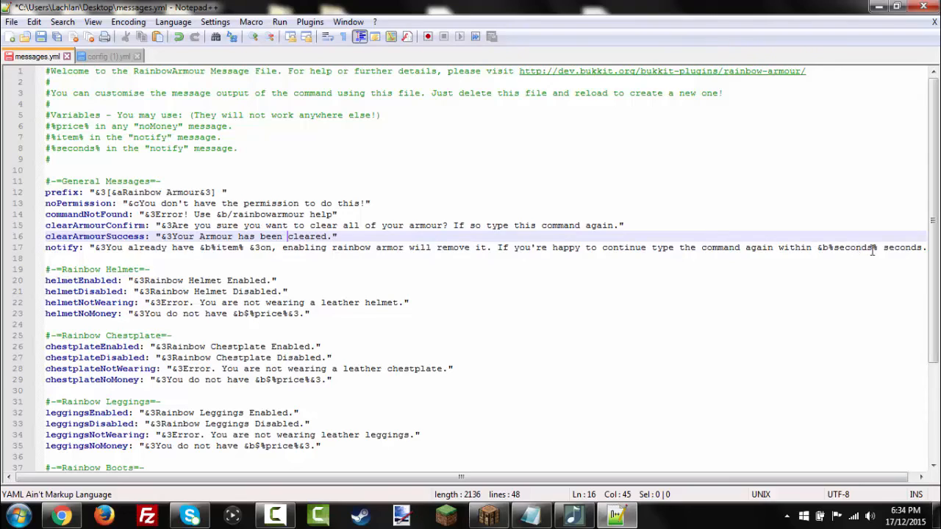
mouse_move(24, 265)
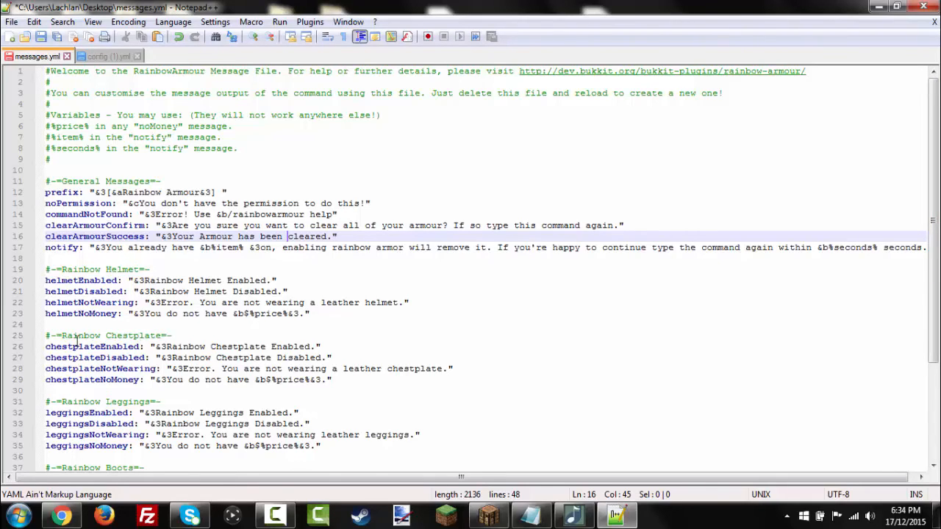
Scroll down messages.yml below the reworded clearArmourSuccess line.
scroll(down, 3)
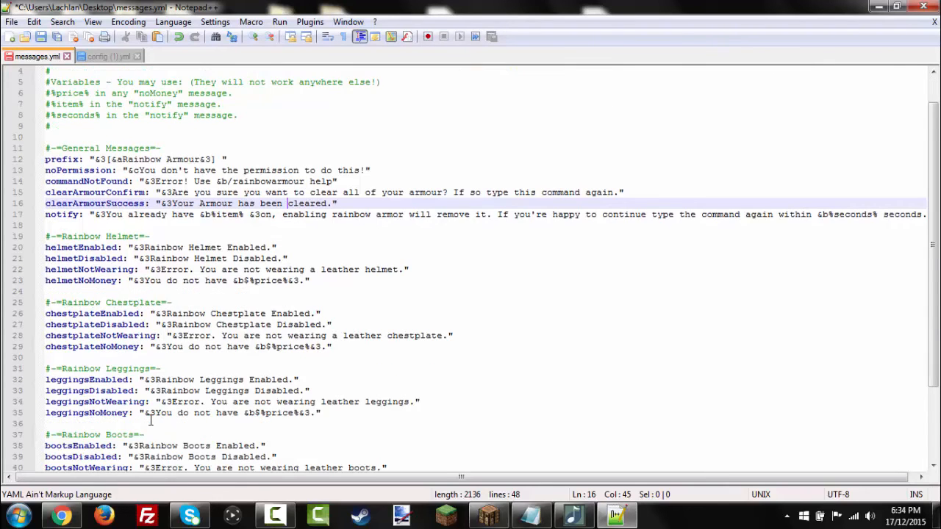